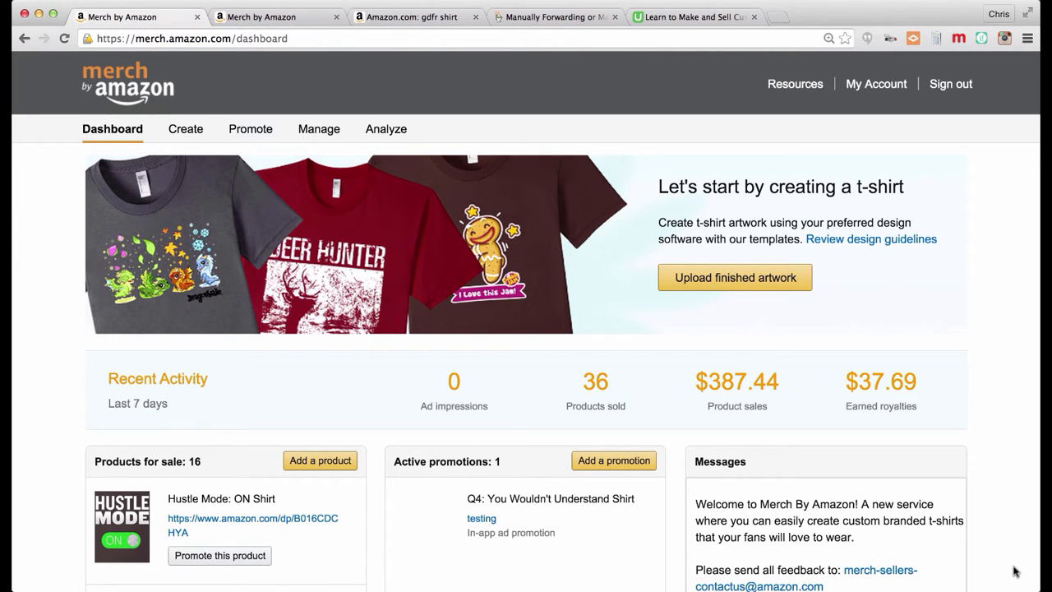
{"action": "mouse_move", "coordinate": [908, 352]}
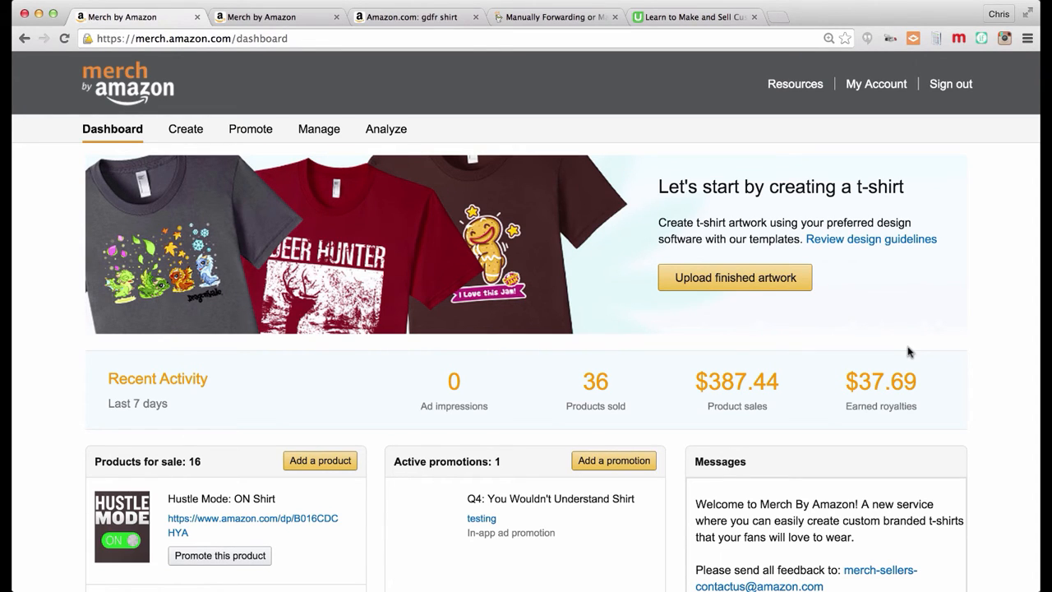
{"action": "mouse_move", "coordinate": [887, 164]}
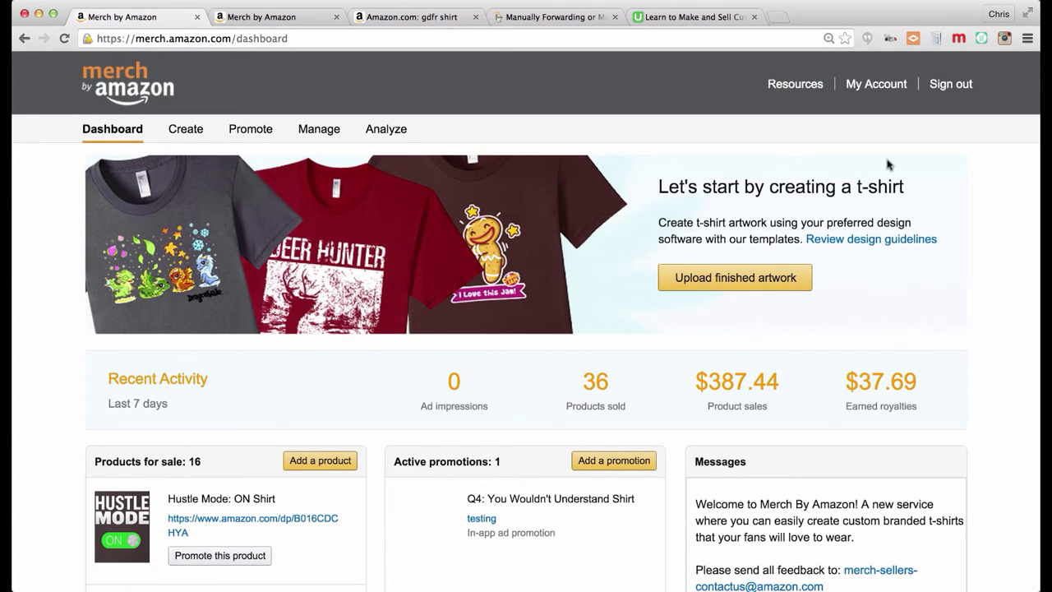
- Leave the sales dashboard by following the My Account link in the header
{"action": "left_click", "coordinate": [876, 83]}
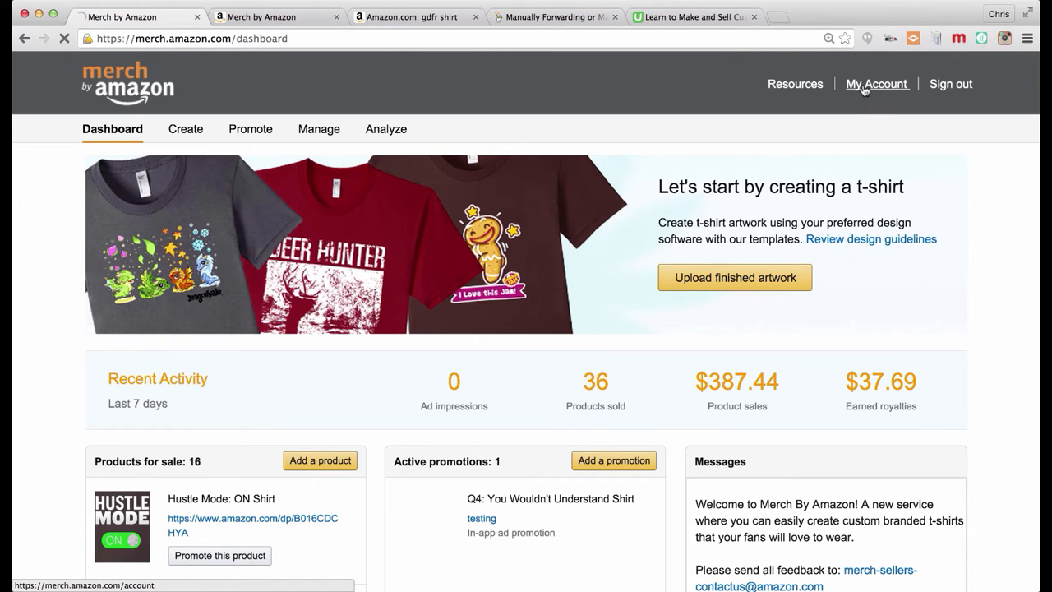
- Load My Account on the Company Profile tab showing business name and country
{"action": "left_click", "coordinate": [876, 83]}
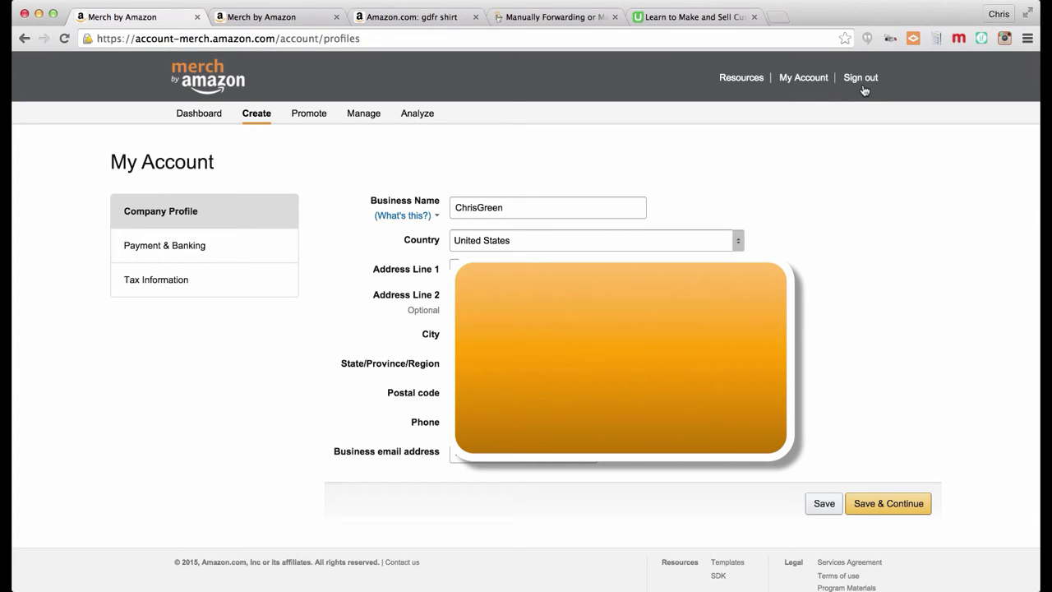
{"action": "mouse_move", "coordinate": [465, 133]}
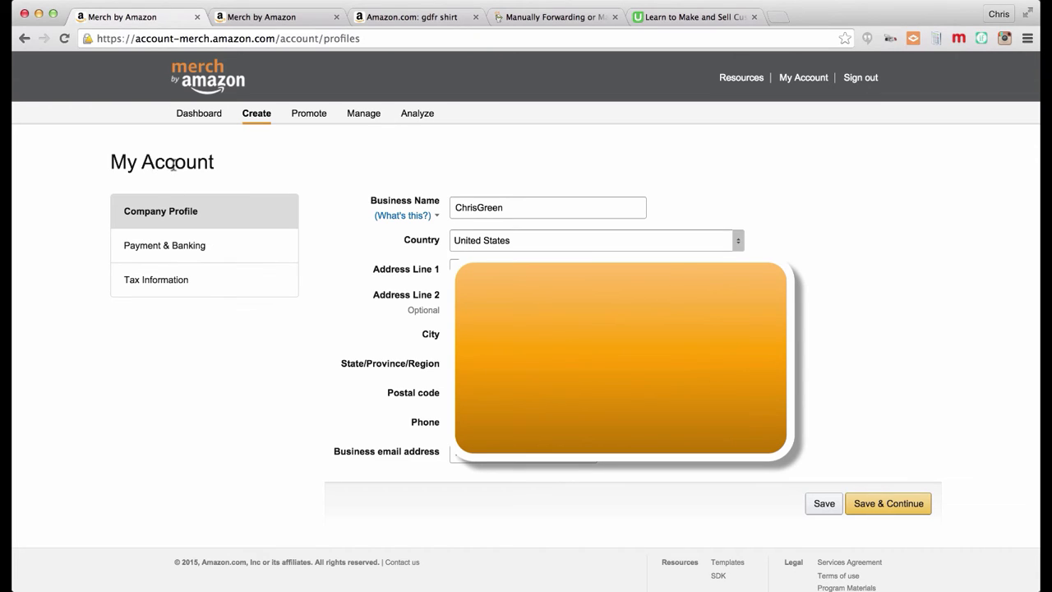
{"action": "mouse_move", "coordinate": [243, 214]}
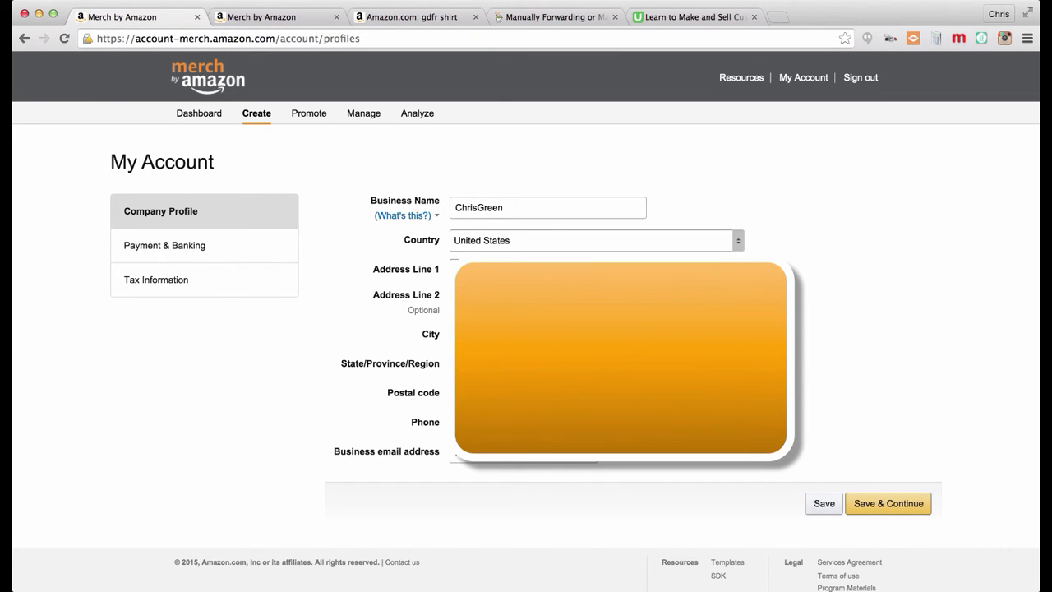
{"action": "mouse_move", "coordinate": [427, 334]}
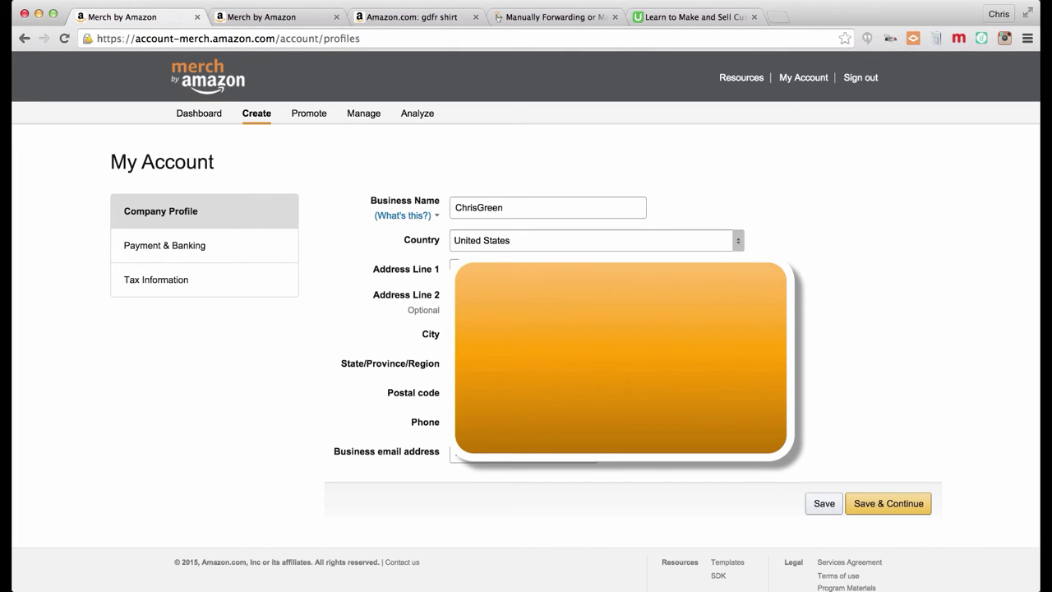
{"action": "mouse_move", "coordinate": [254, 245]}
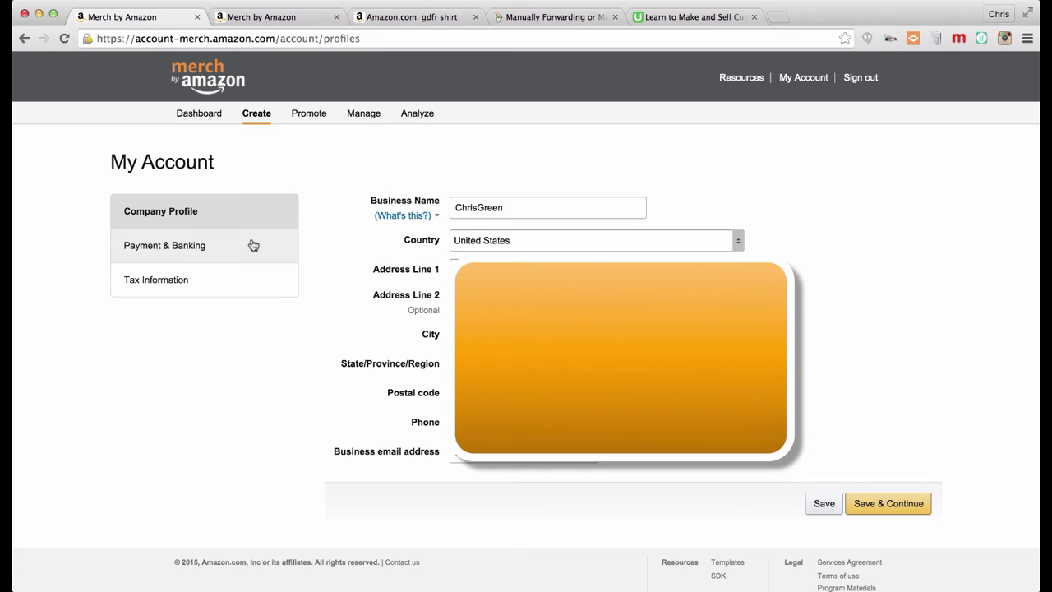
- Show Payment & Banking, confirming an added bank account with USD payouts
{"action": "left_click", "coordinate": [164, 245]}
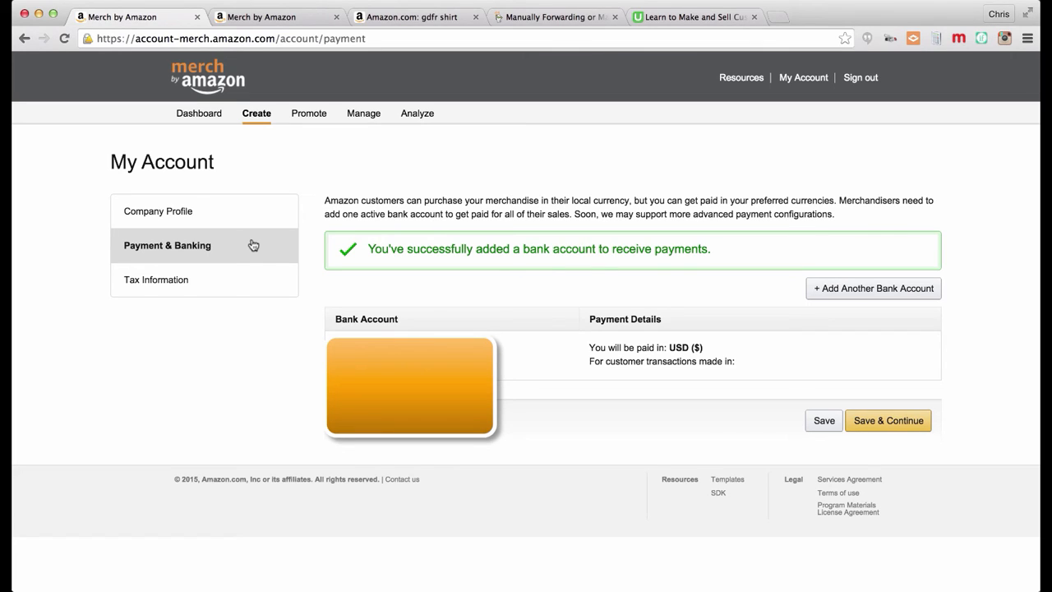
{"action": "mouse_move", "coordinate": [394, 226]}
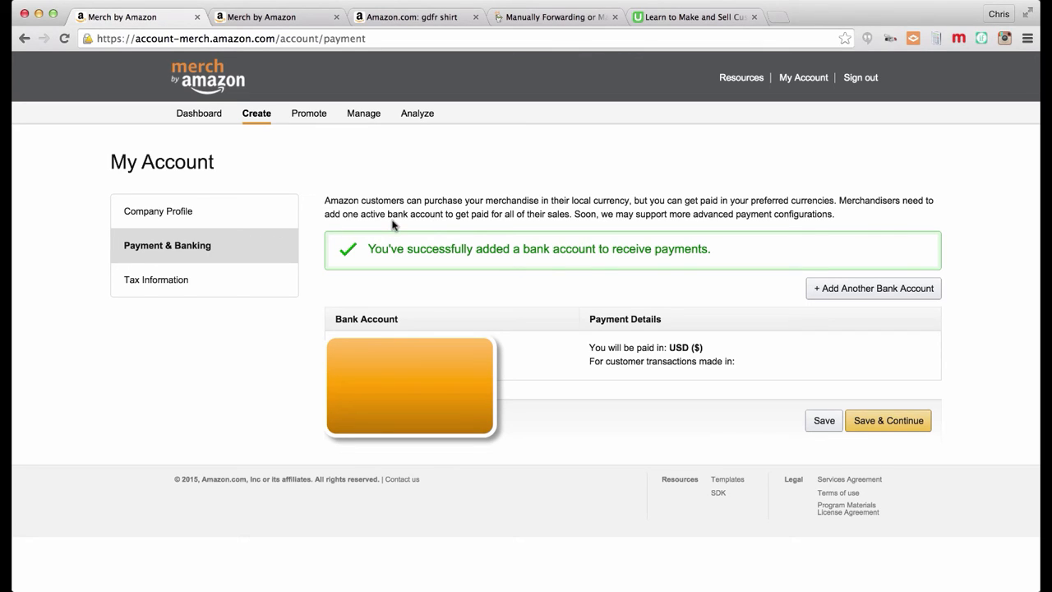
{"action": "mouse_move", "coordinate": [444, 285]}
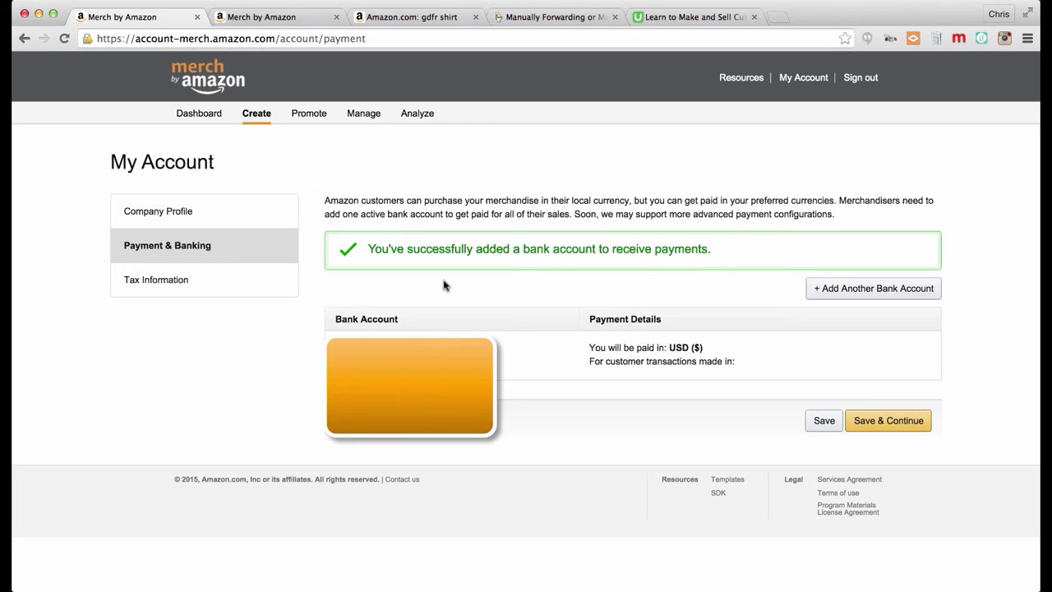
{"action": "mouse_move", "coordinate": [224, 283]}
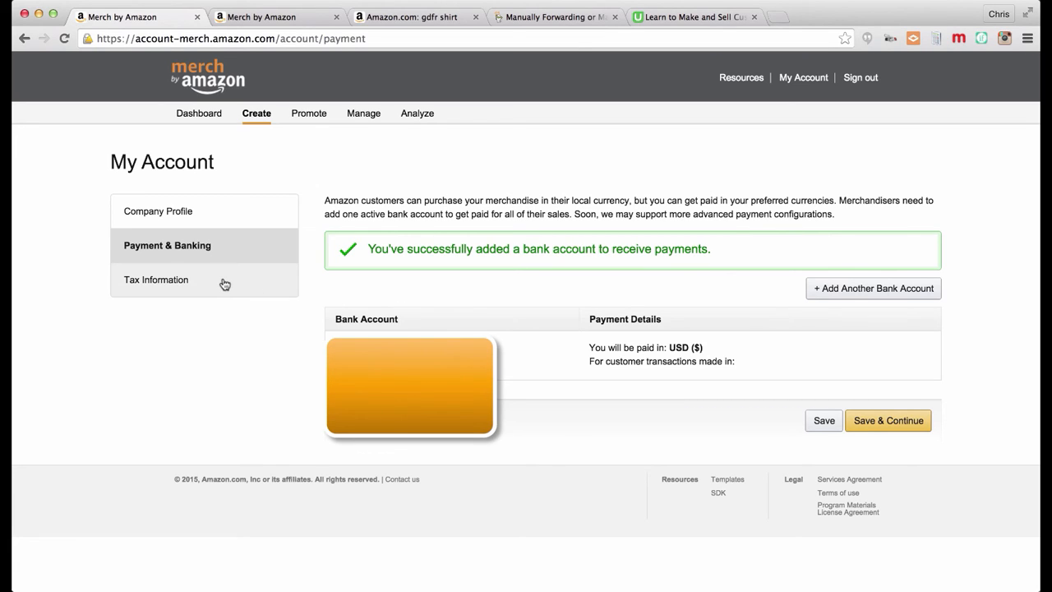
- Show Tax Information with the tax interview completed on October 3, 2015
{"action": "left_click", "coordinate": [158, 279]}
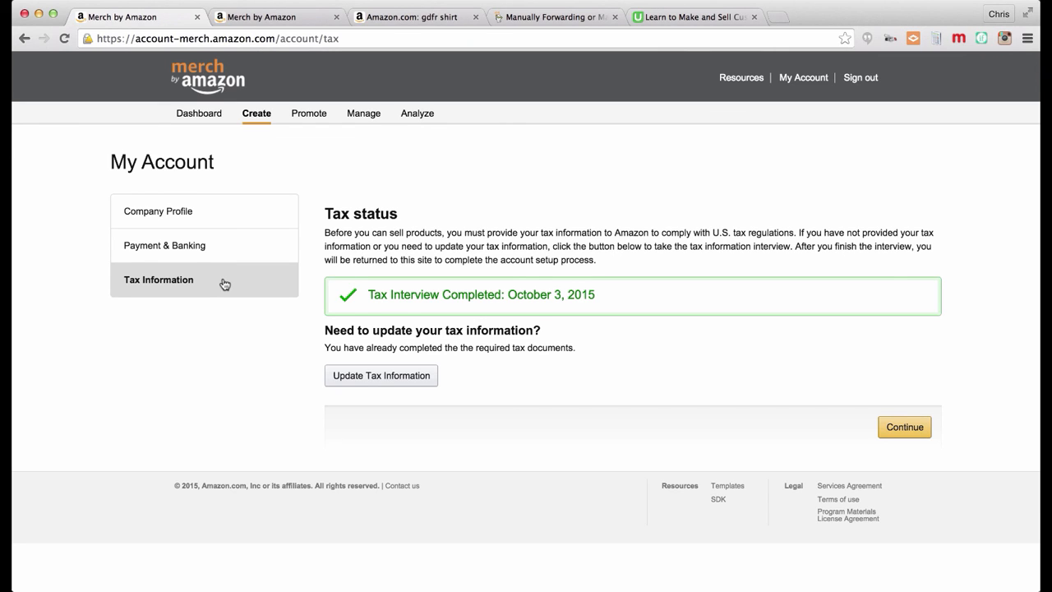
{"action": "mouse_move", "coordinate": [165, 250]}
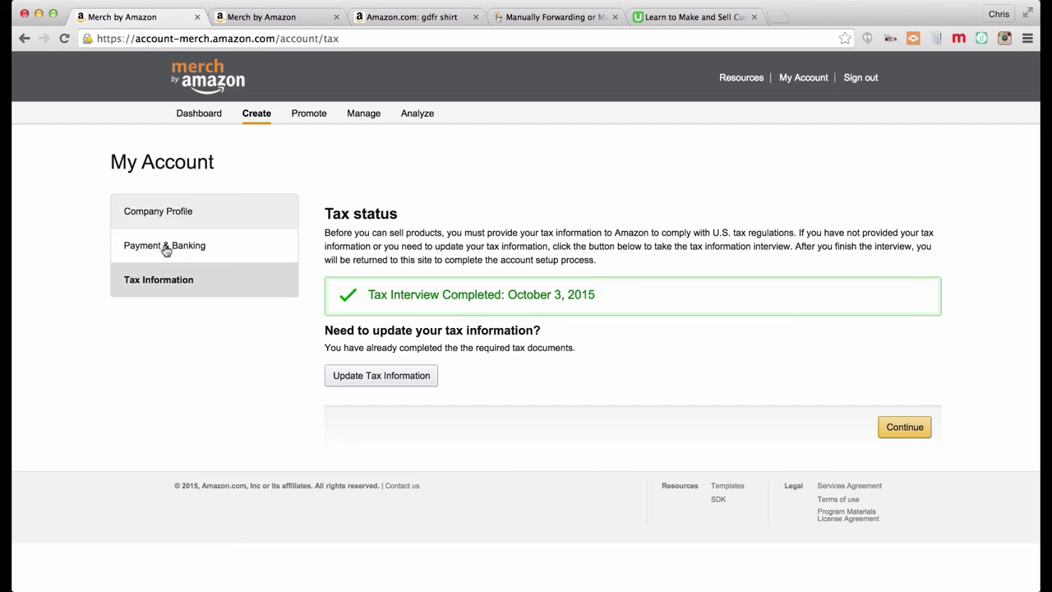
{"action": "mouse_move", "coordinate": [220, 259]}
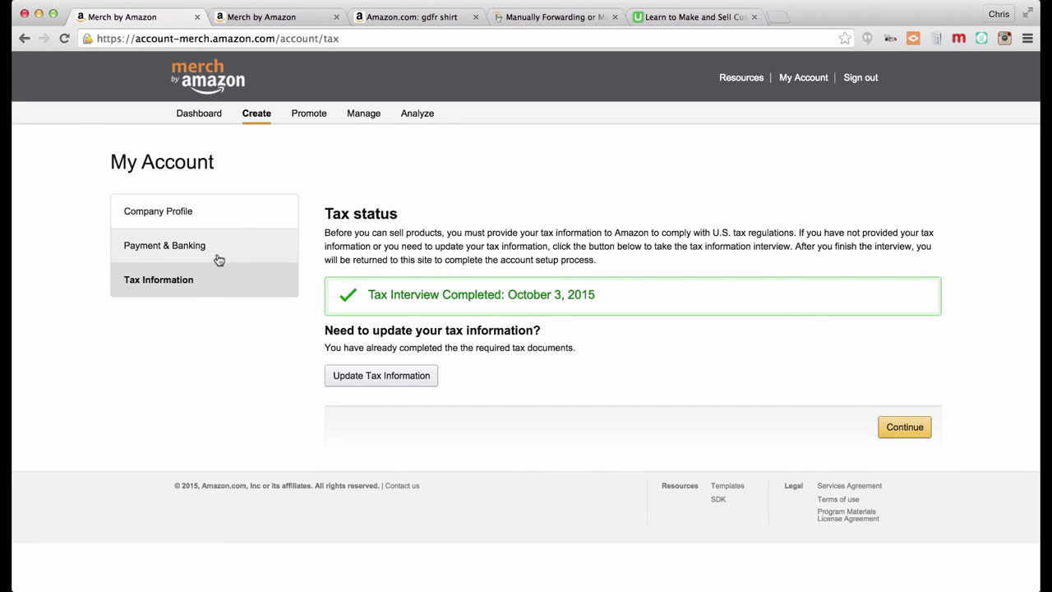
{"action": "mouse_move", "coordinate": [283, 229]}
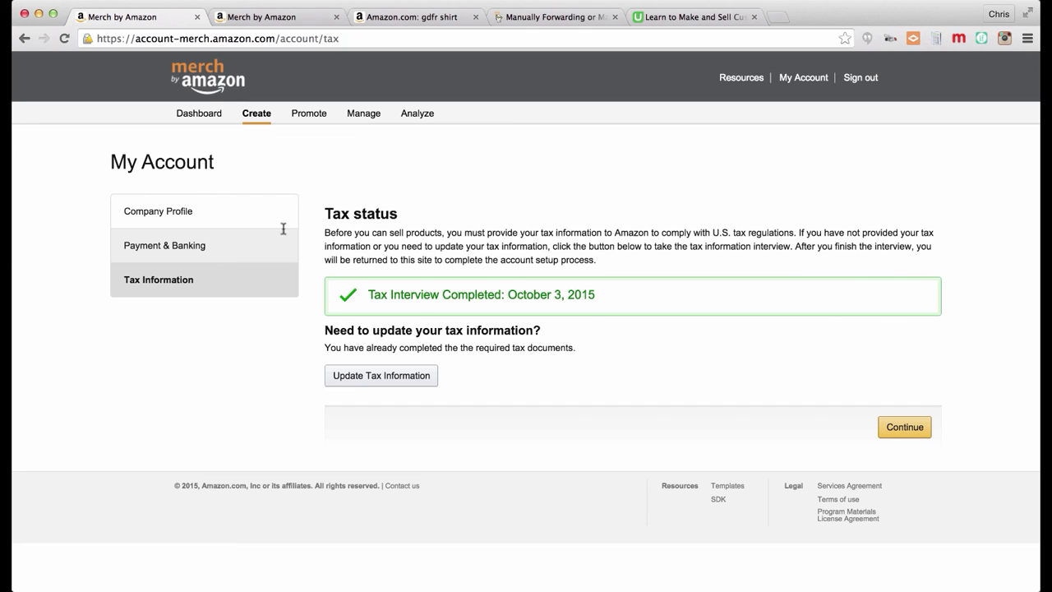
{"action": "mouse_move", "coordinate": [803, 77]}
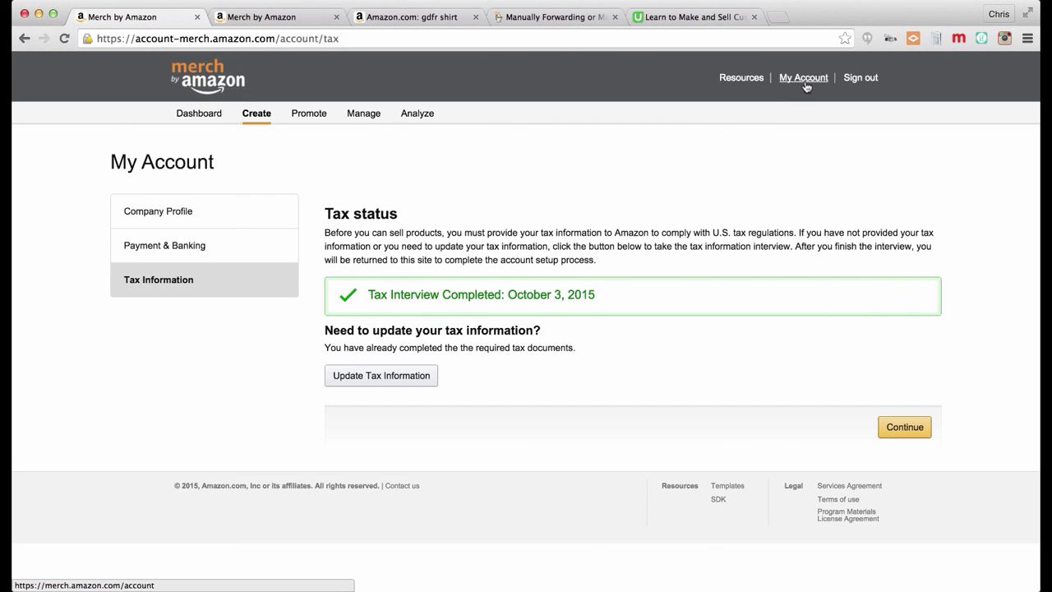